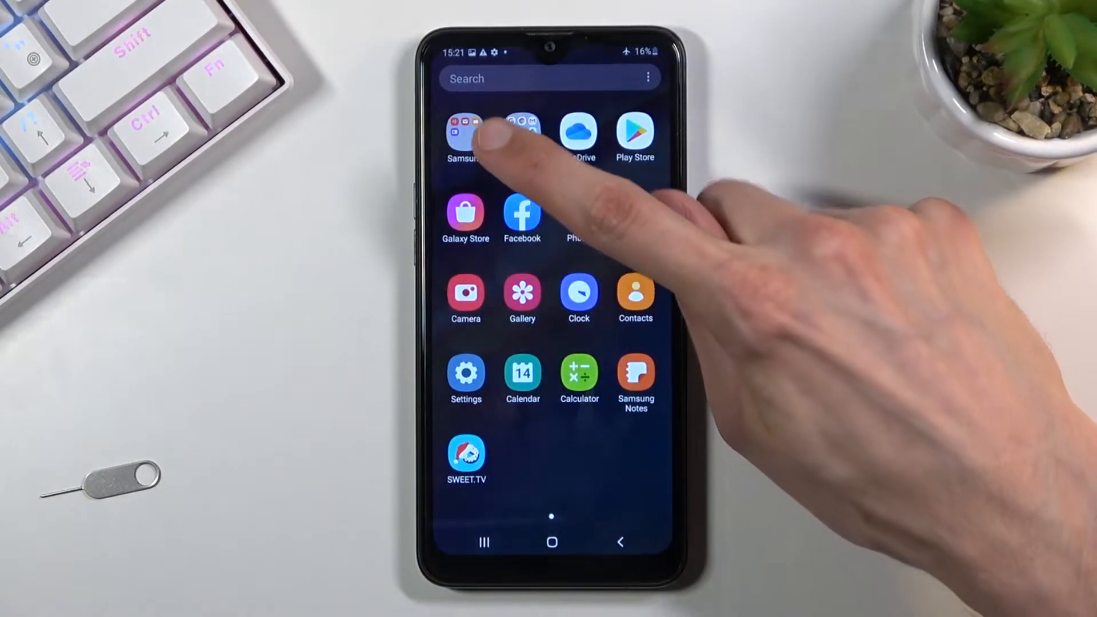
Step: Launch My Files from the Samsung app folder and return to its main page
click(464, 132)
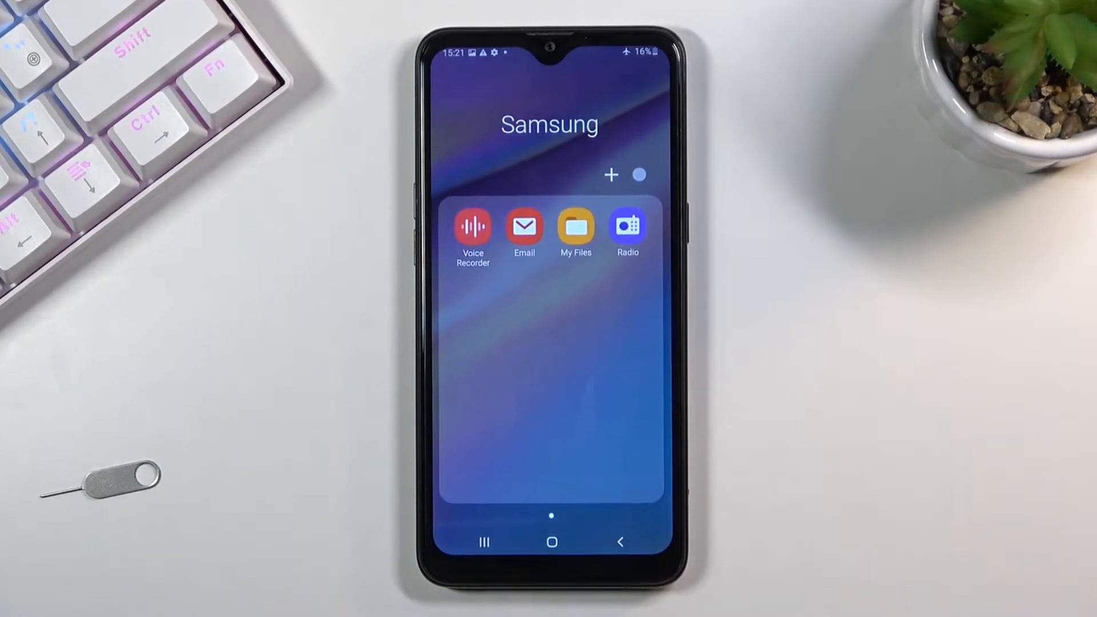
click(575, 225)
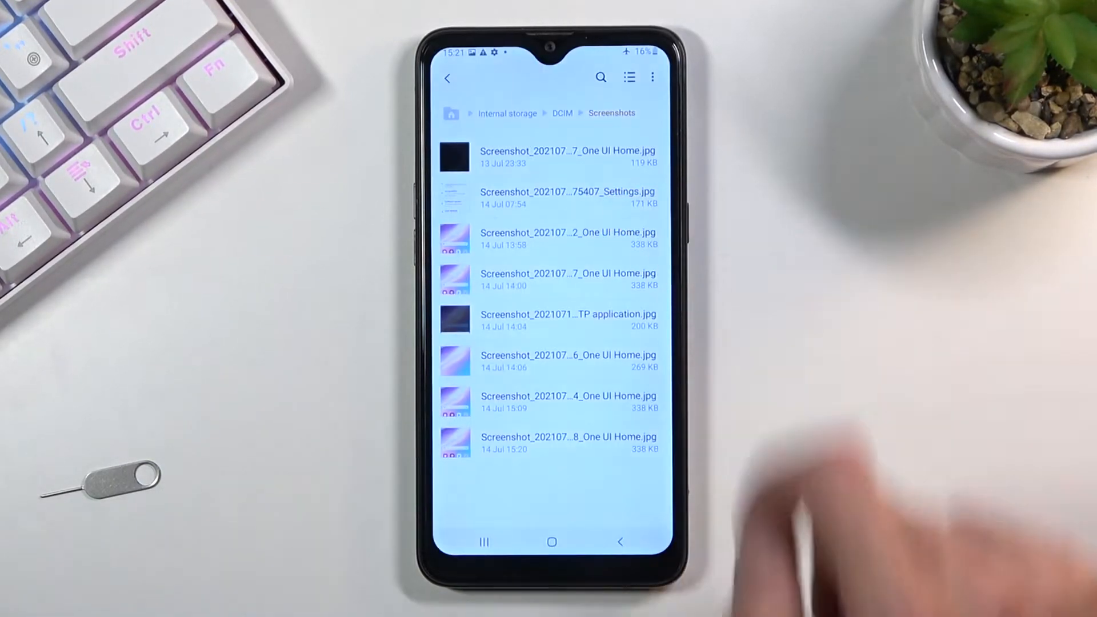
click(448, 76)
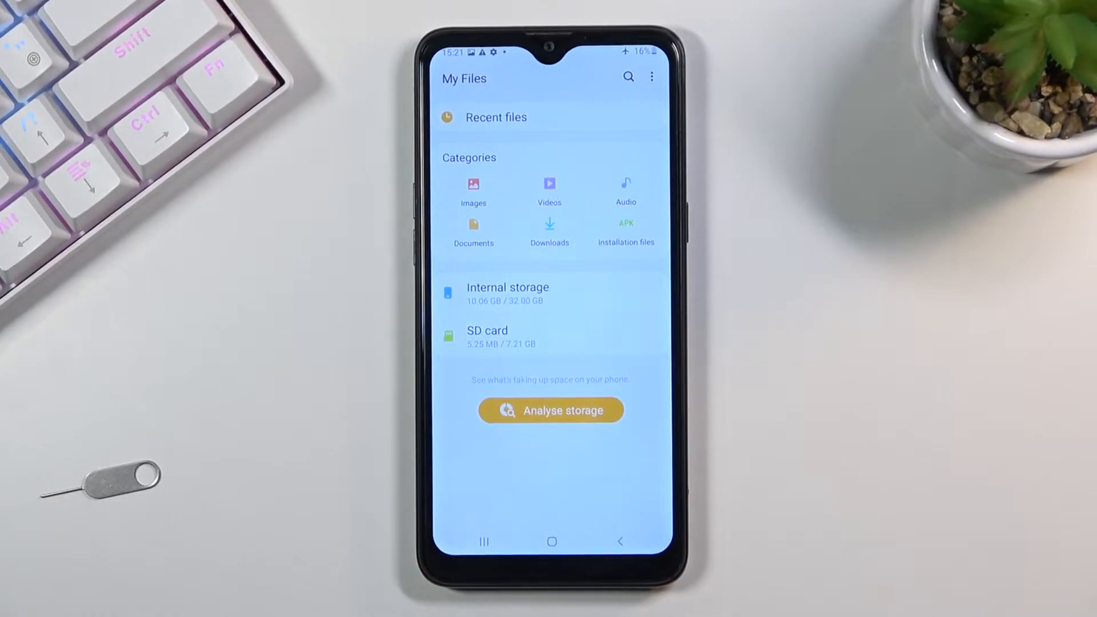
Step: Navigate into Internal storage and then the DCIM folder
click(508, 292)
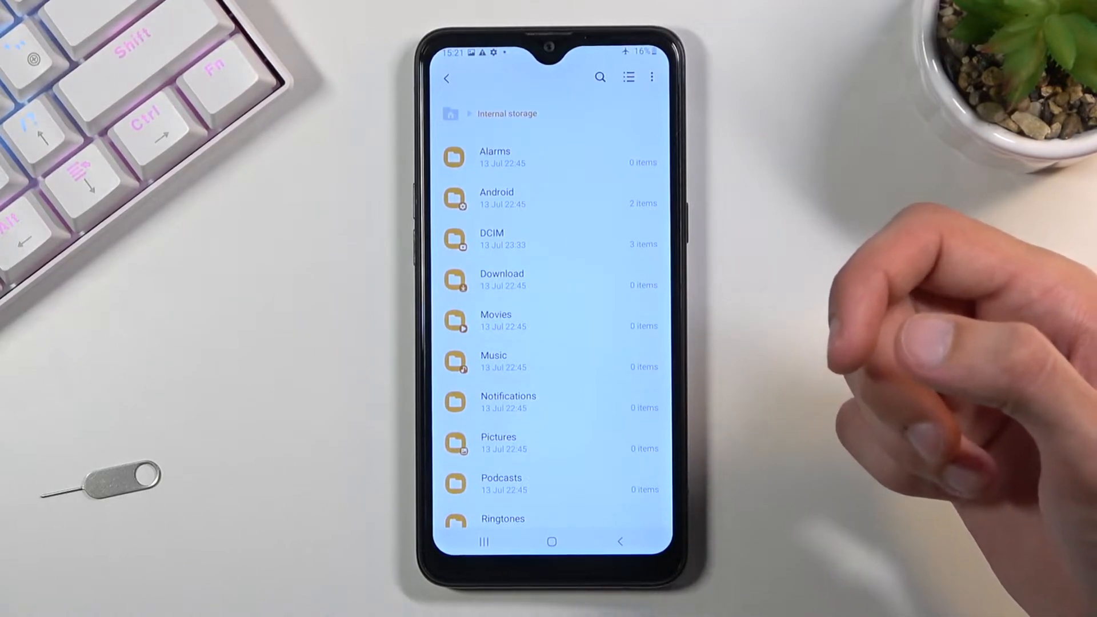
mouse_move(910, 316)
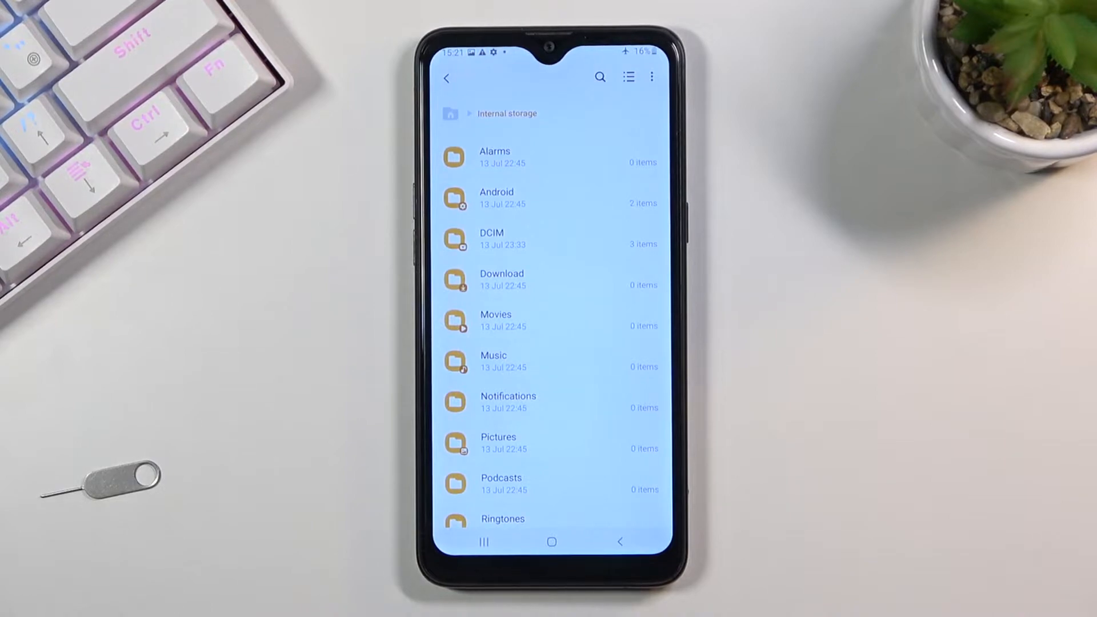
click(491, 238)
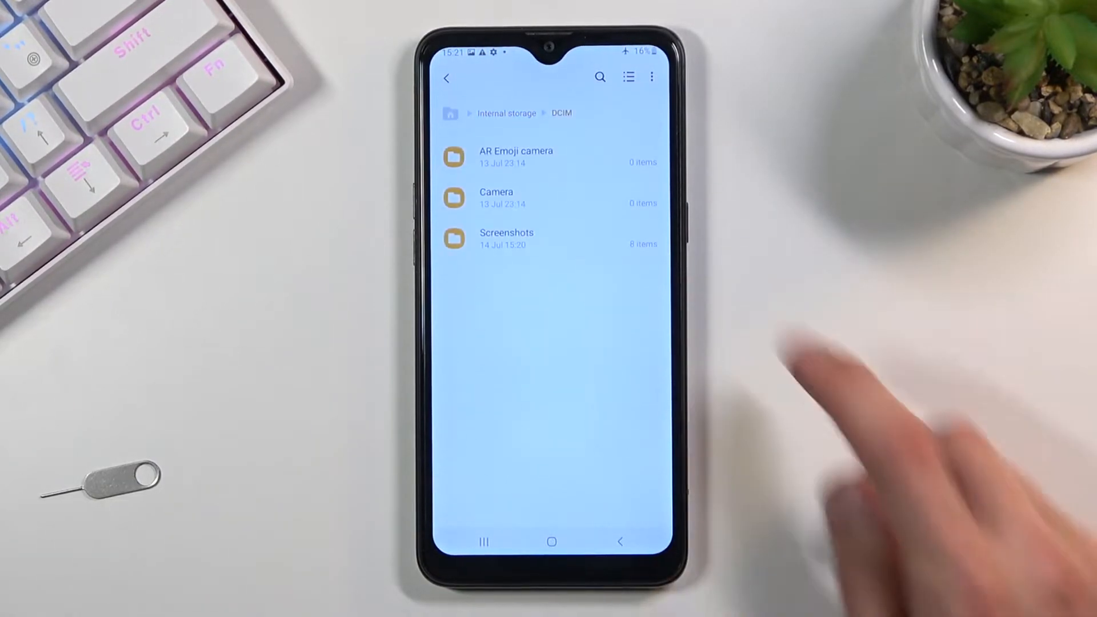
Step: Enter the Screenshots folder and mark the four One UI Home screenshots
click(506, 238)
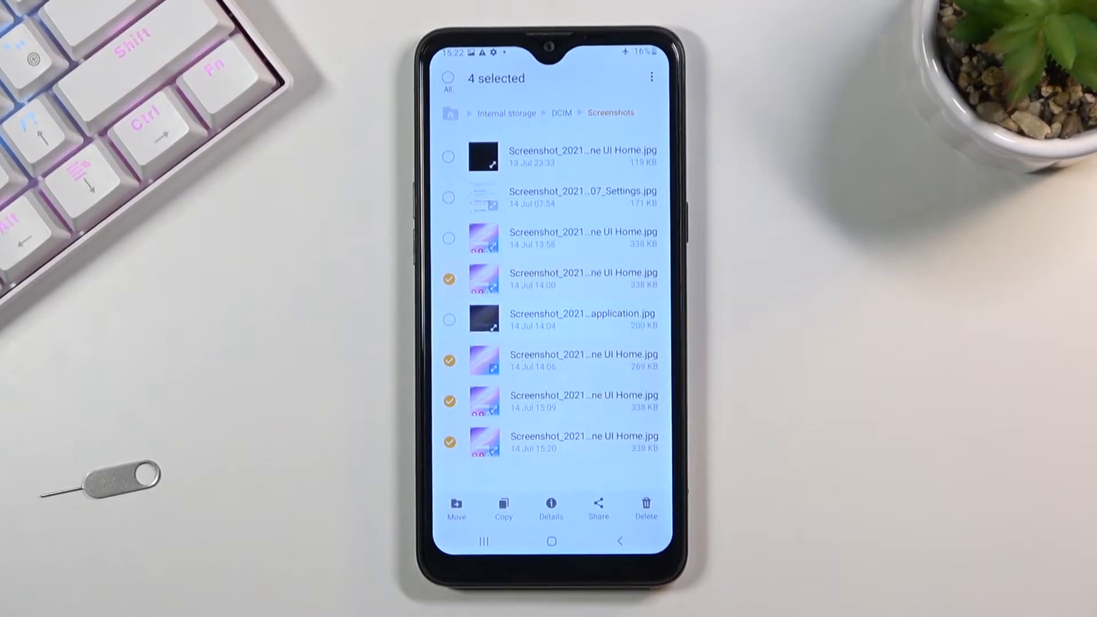
Step: Start moving the four screenshots and choose the SD card as destination
click(456, 507)
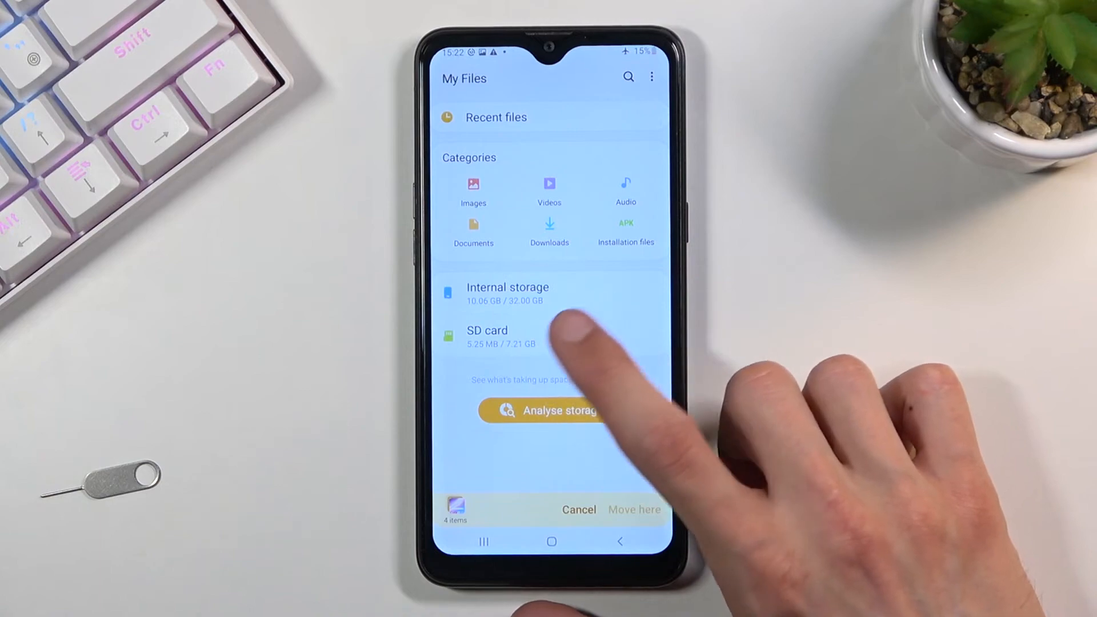
click(487, 336)
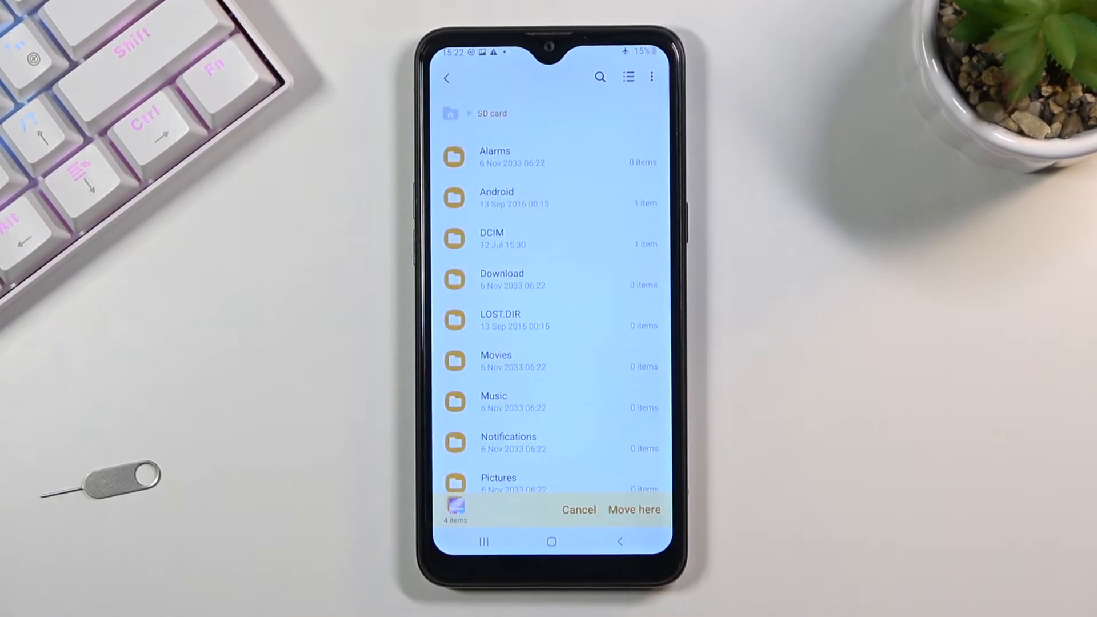
Step: Scroll the SD card root listing and confirm Move here for the four screenshots
scroll(up, 3)
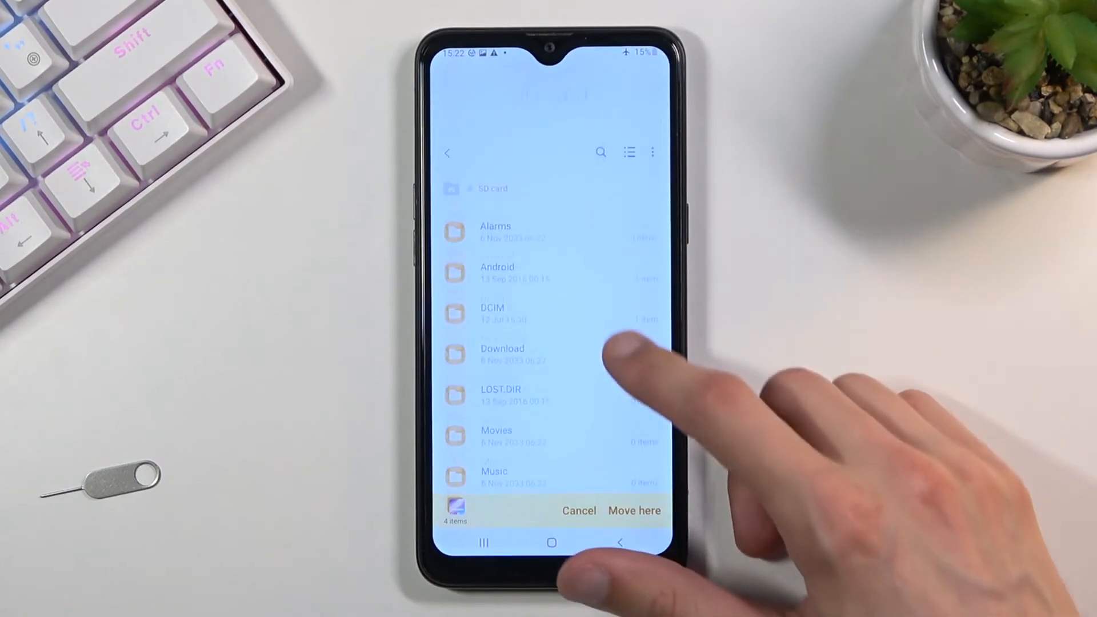
scroll(down, 3)
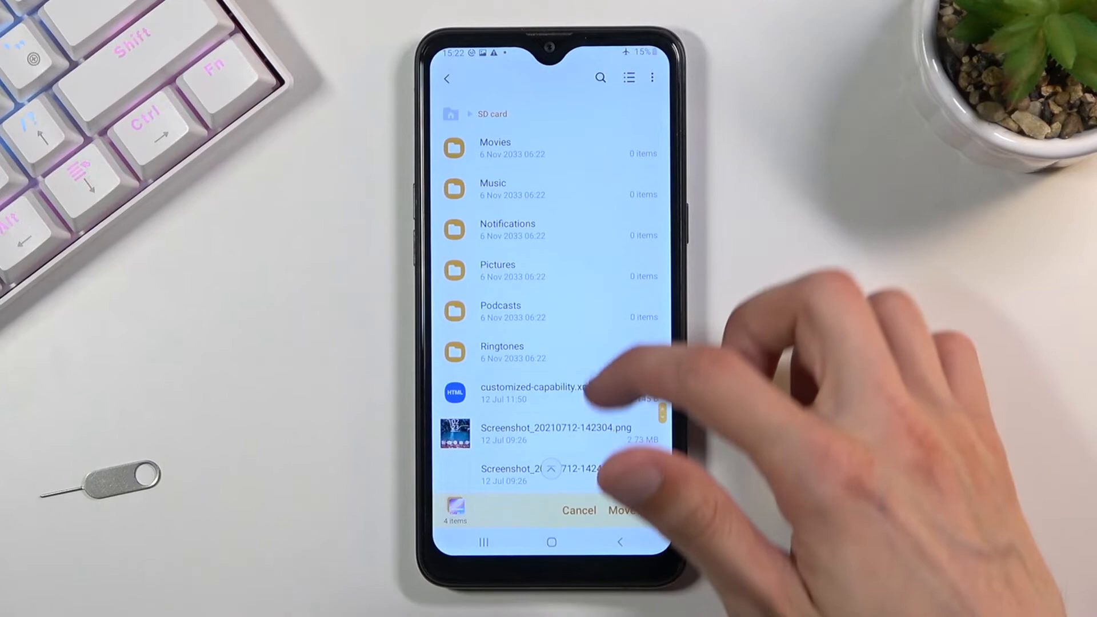
scroll(up, 3)
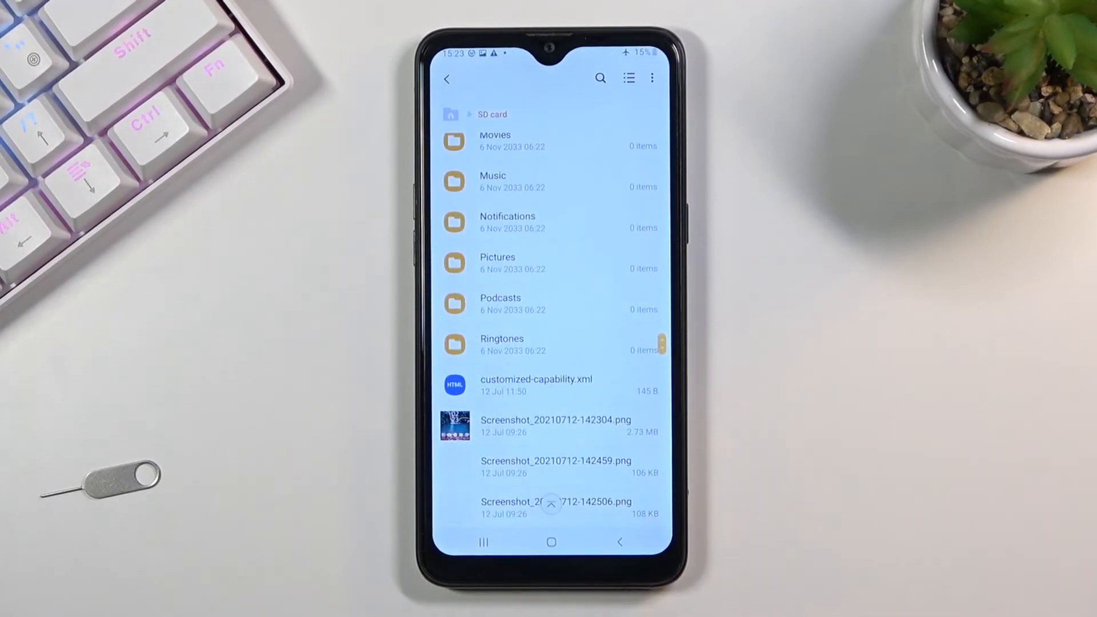
Step: Check the four moved screenshots at the SD card root, then return to the home screen
scroll(down, 3)
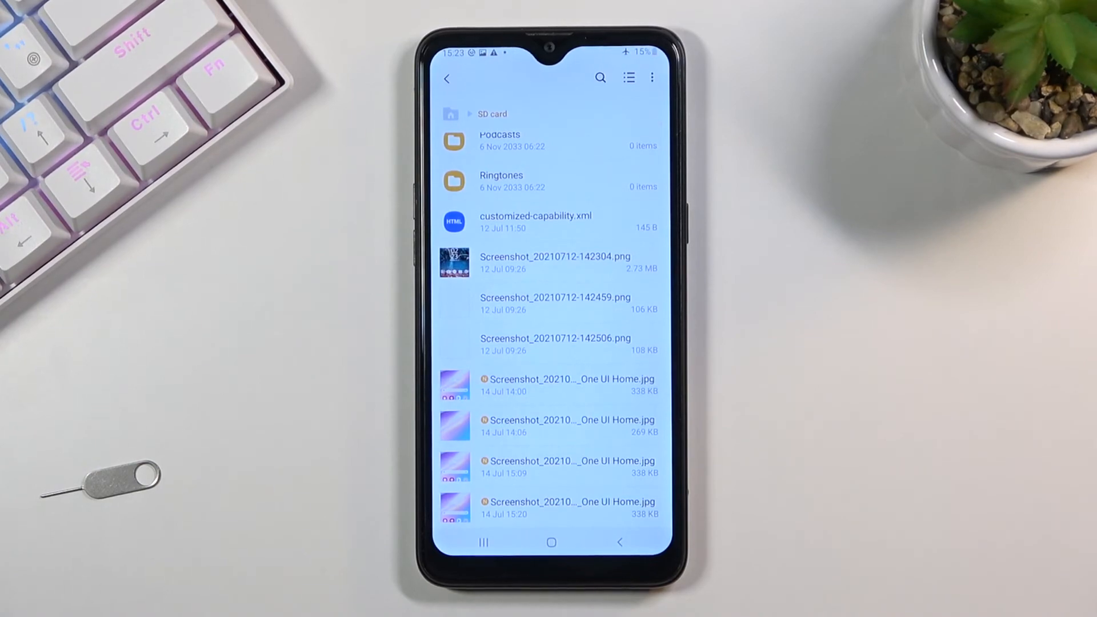
click(551, 541)
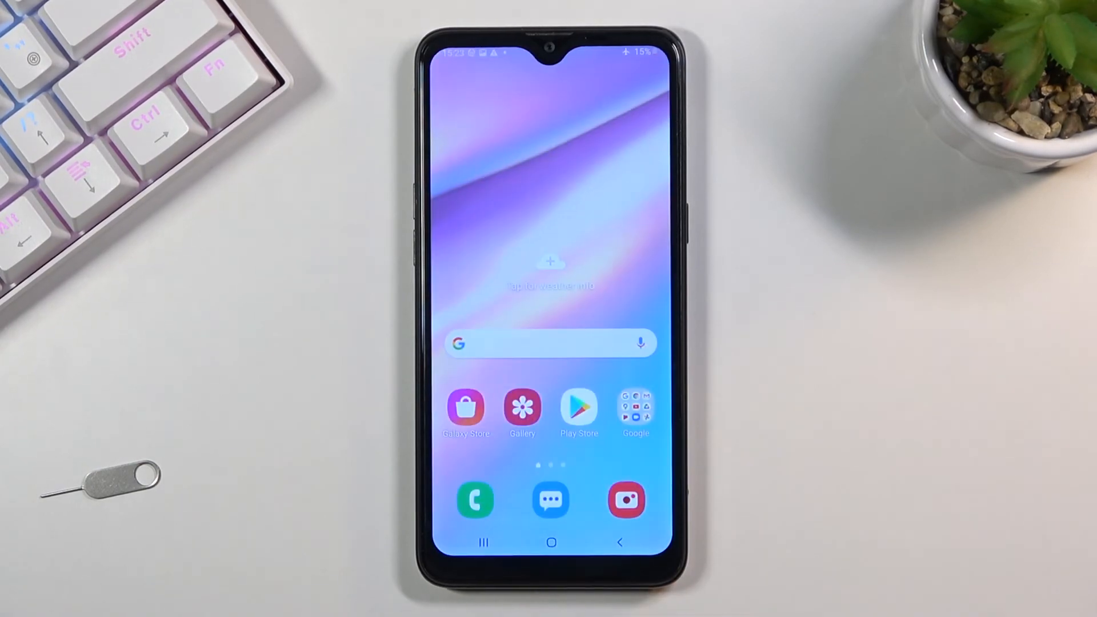